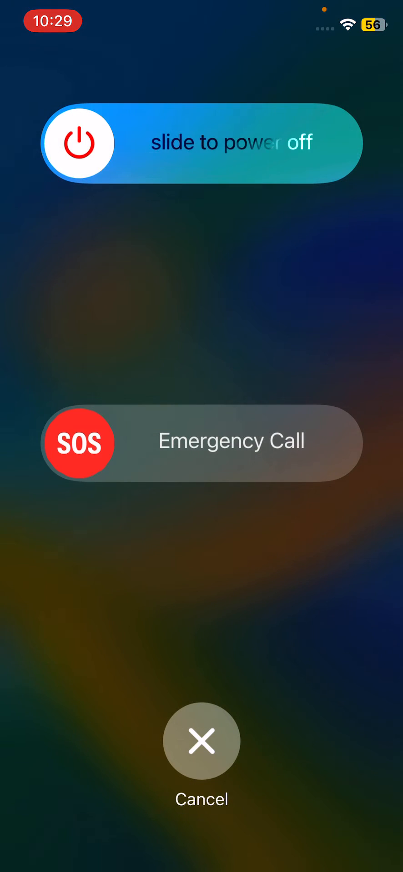
Cancel the slide-to-power-off prompt and return to the Home Screen
{"action": "left_click", "coordinate": [201, 742]}
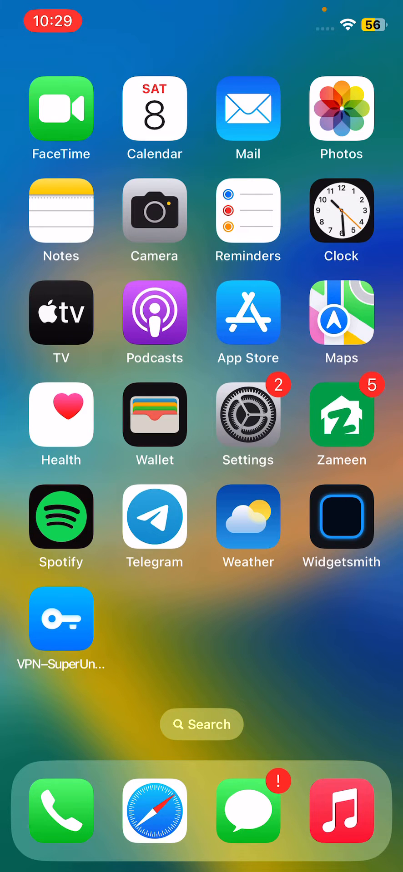
Launch Settings from the Home Screen and go into General
{"action": "left_click", "coordinate": [247, 425]}
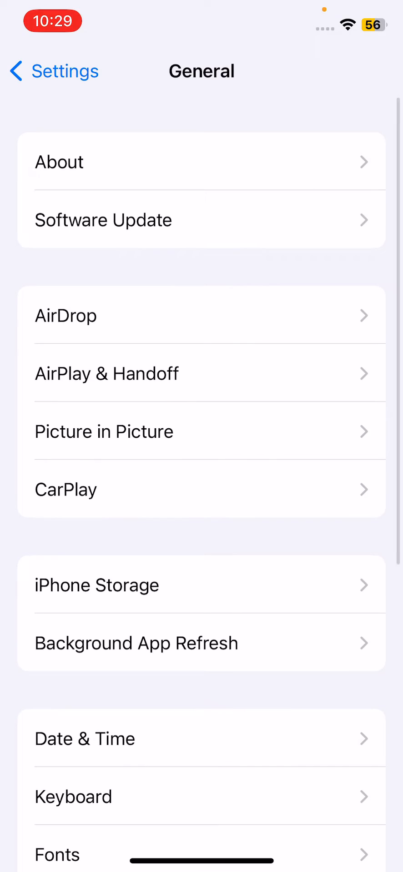
{"action": "left_click", "coordinate": [104, 219]}
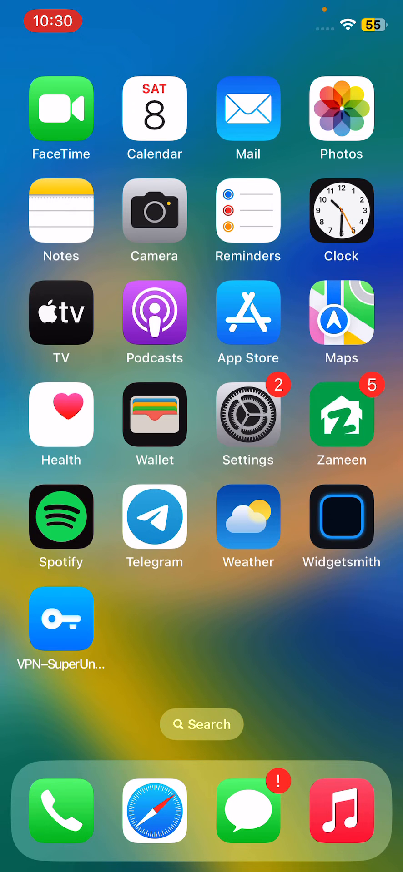
Return to Settings and choose Reset Network Settings, bringing up the confirmation warning
{"action": "left_click", "coordinate": [248, 425]}
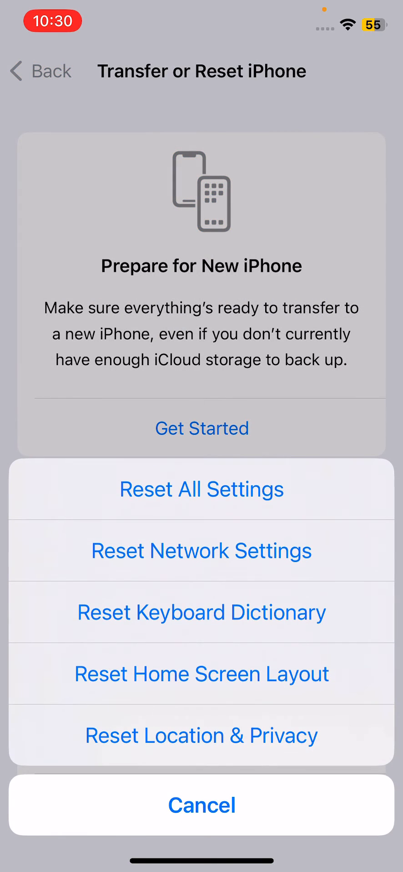
{"action": "left_click", "coordinate": [202, 551]}
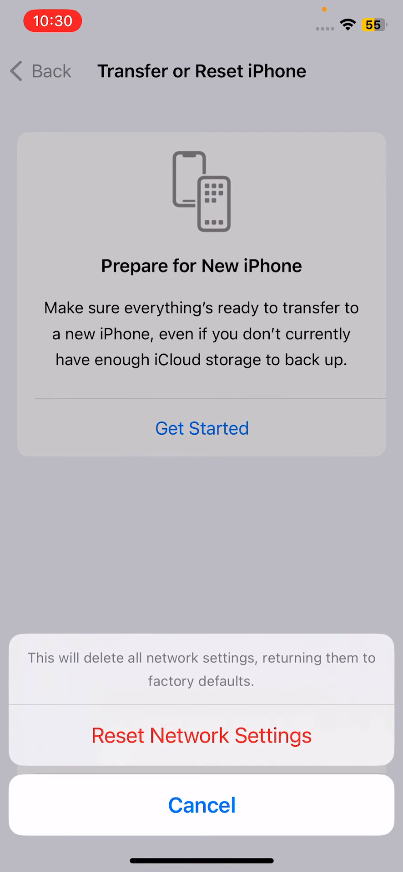